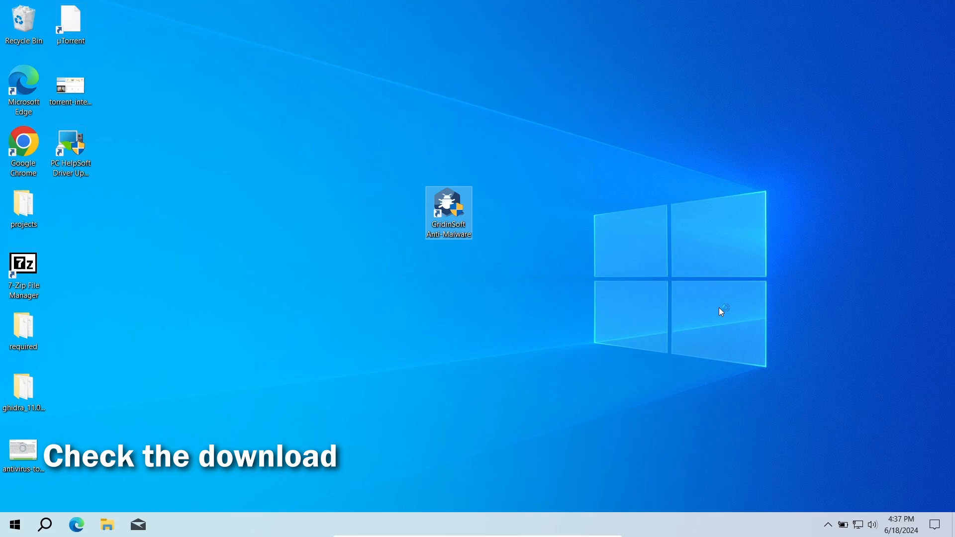
Launch Gridinsoft Anti-Malware and run a Standard Scan reporting 84 detected objects
{"action": "double_click", "coordinate": [448, 212]}
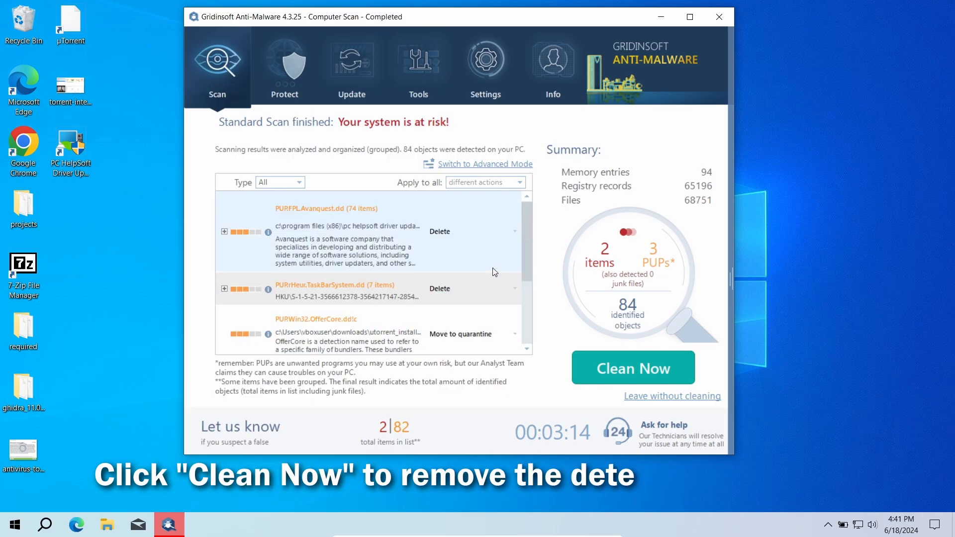
Clean all detected threats and PUPs to 100% and return to the Start Scan screen
{"action": "left_click", "coordinate": [632, 367]}
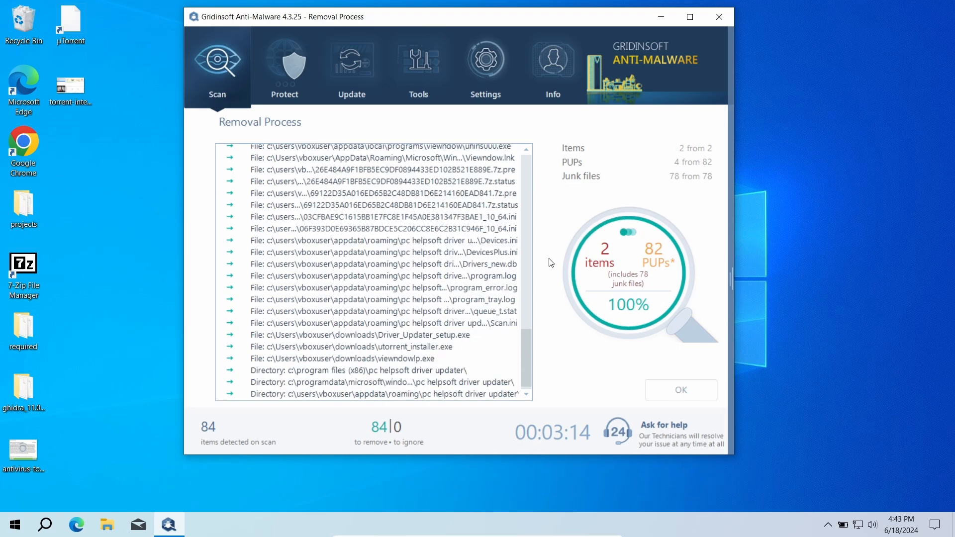
{"action": "left_click", "coordinate": [681, 390]}
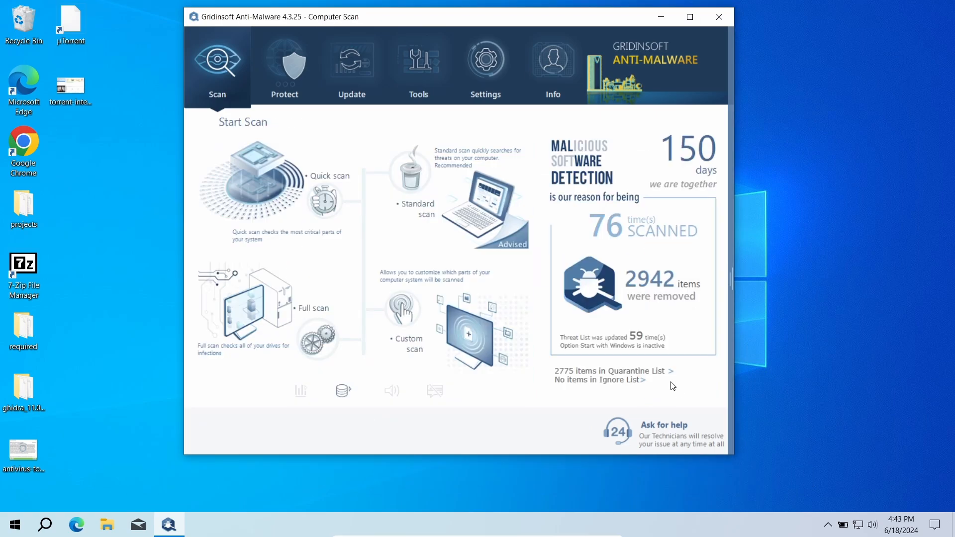